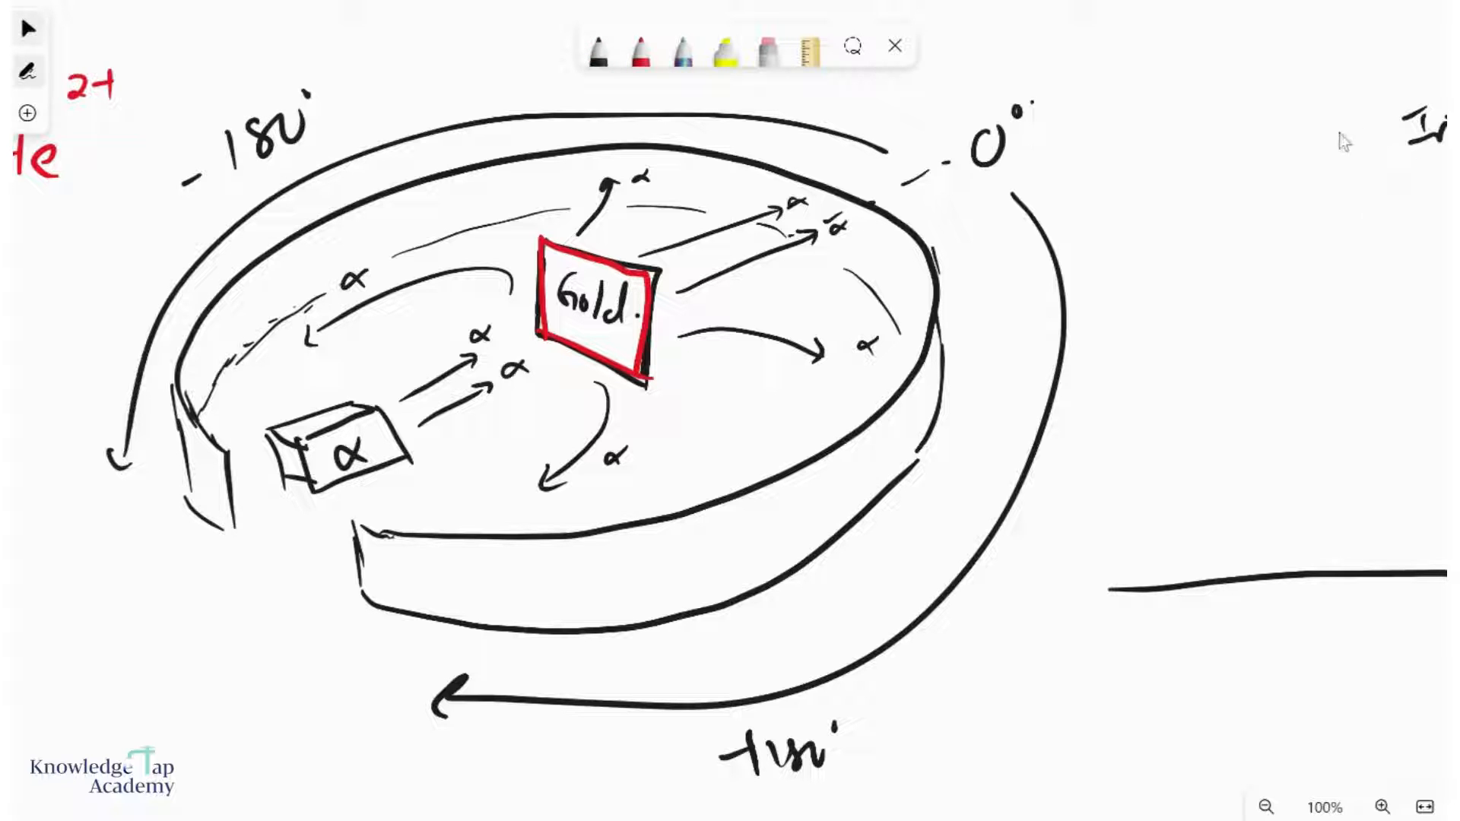
Step: Pan to blank board space and draw a circled Au gold nucleus
{"action": "scroll", "scroll_direction": "right", "scroll_amount": 3}
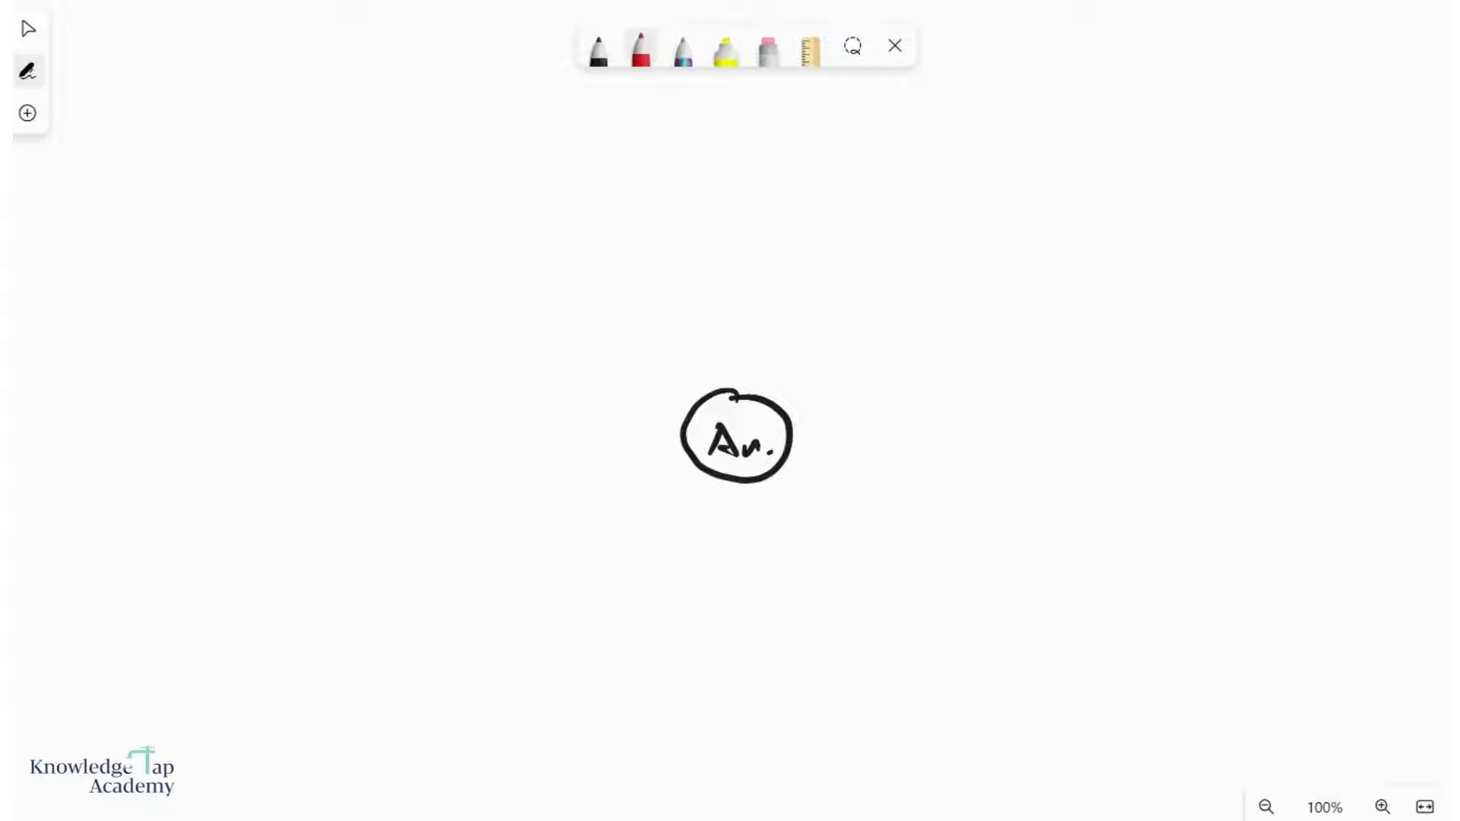
Step: Draw two straight red α paths far from the nucleus and mark Au positive
{"action": "left_click_drag", "start_coordinate": [251, 122], "coordinate": [285, 97]}
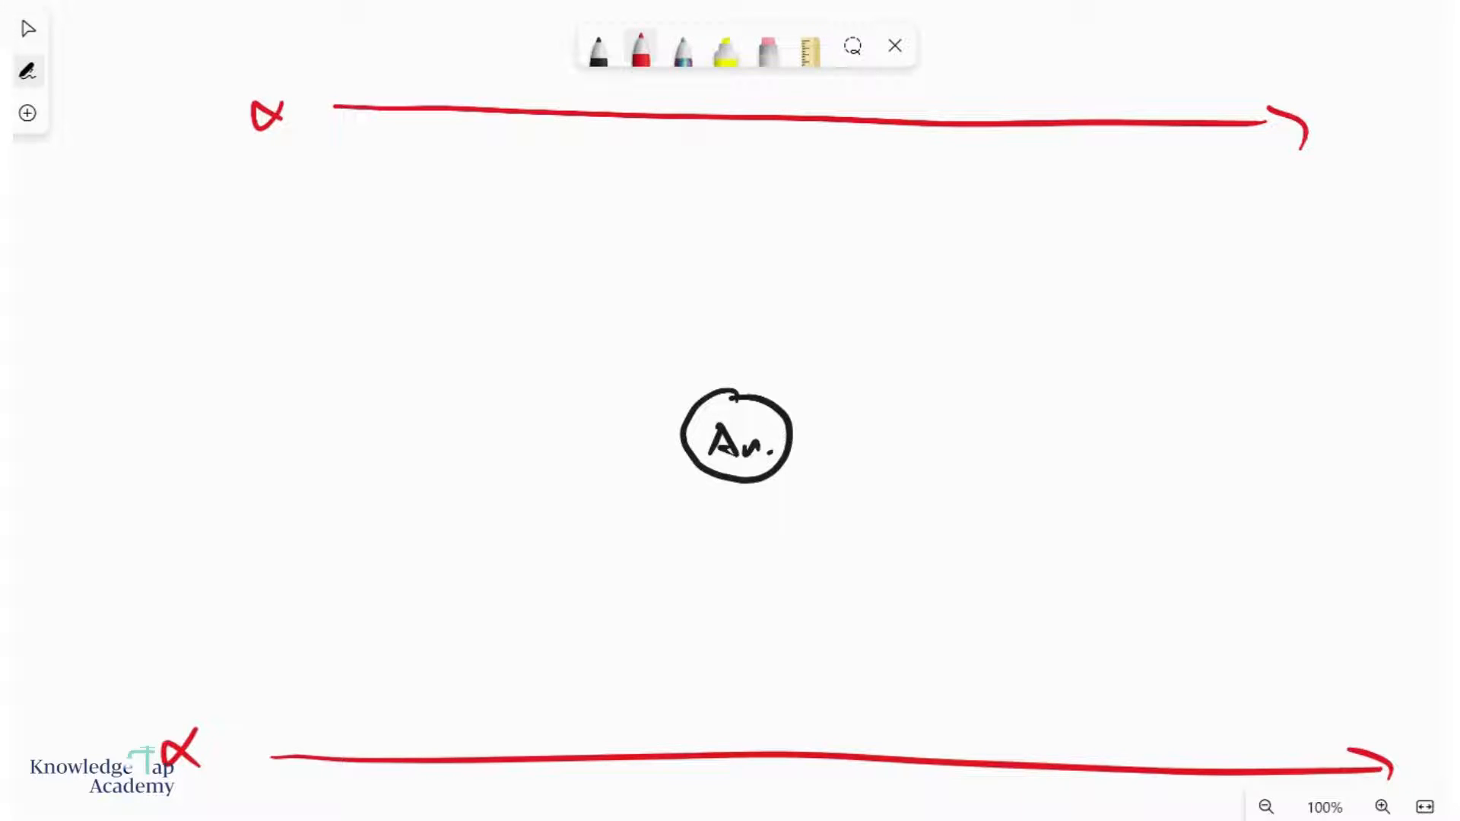
{"action": "left_click", "coordinate": [681, 48]}
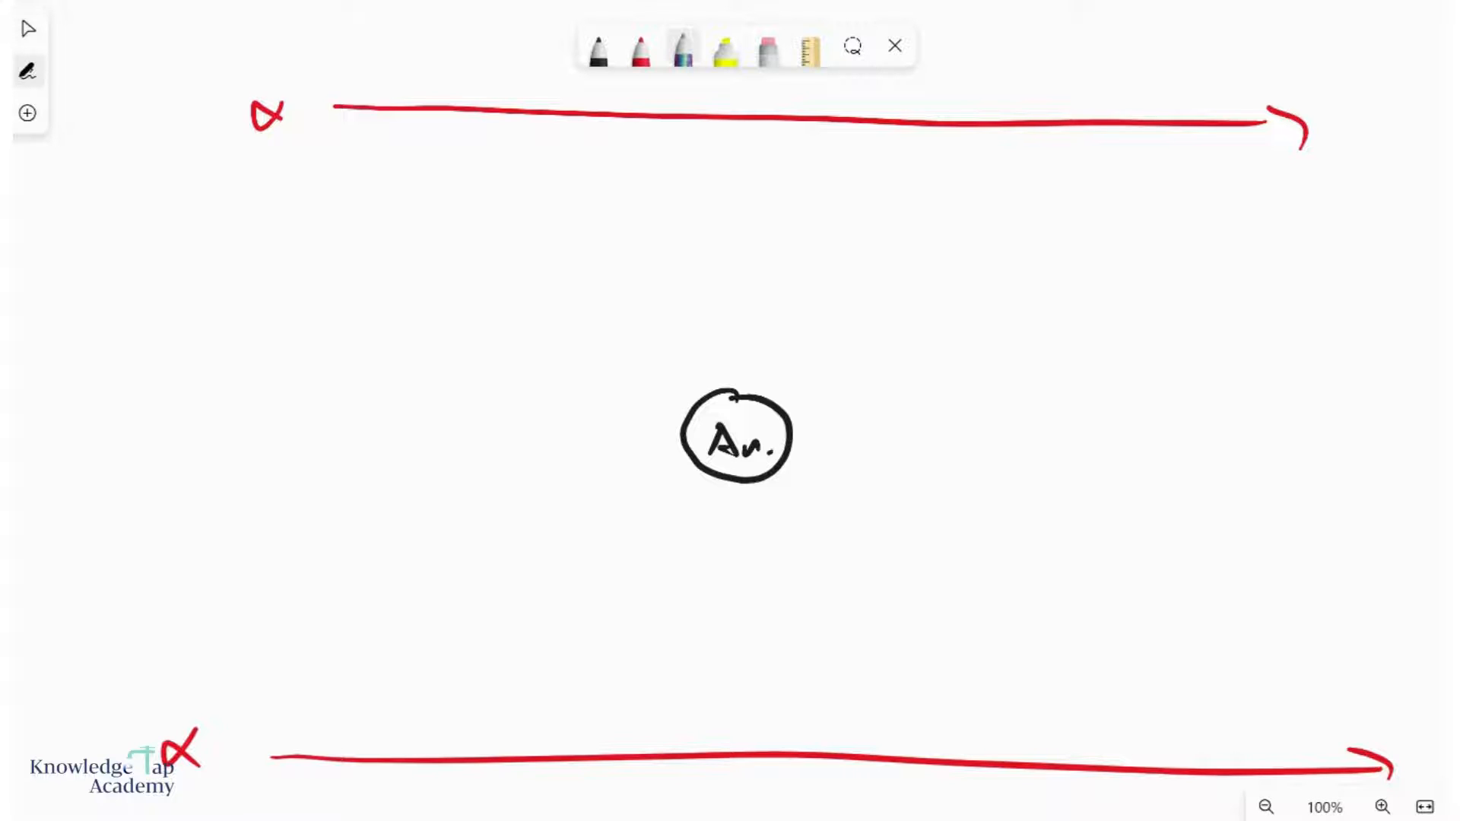
{"action": "left_click", "coordinate": [596, 49]}
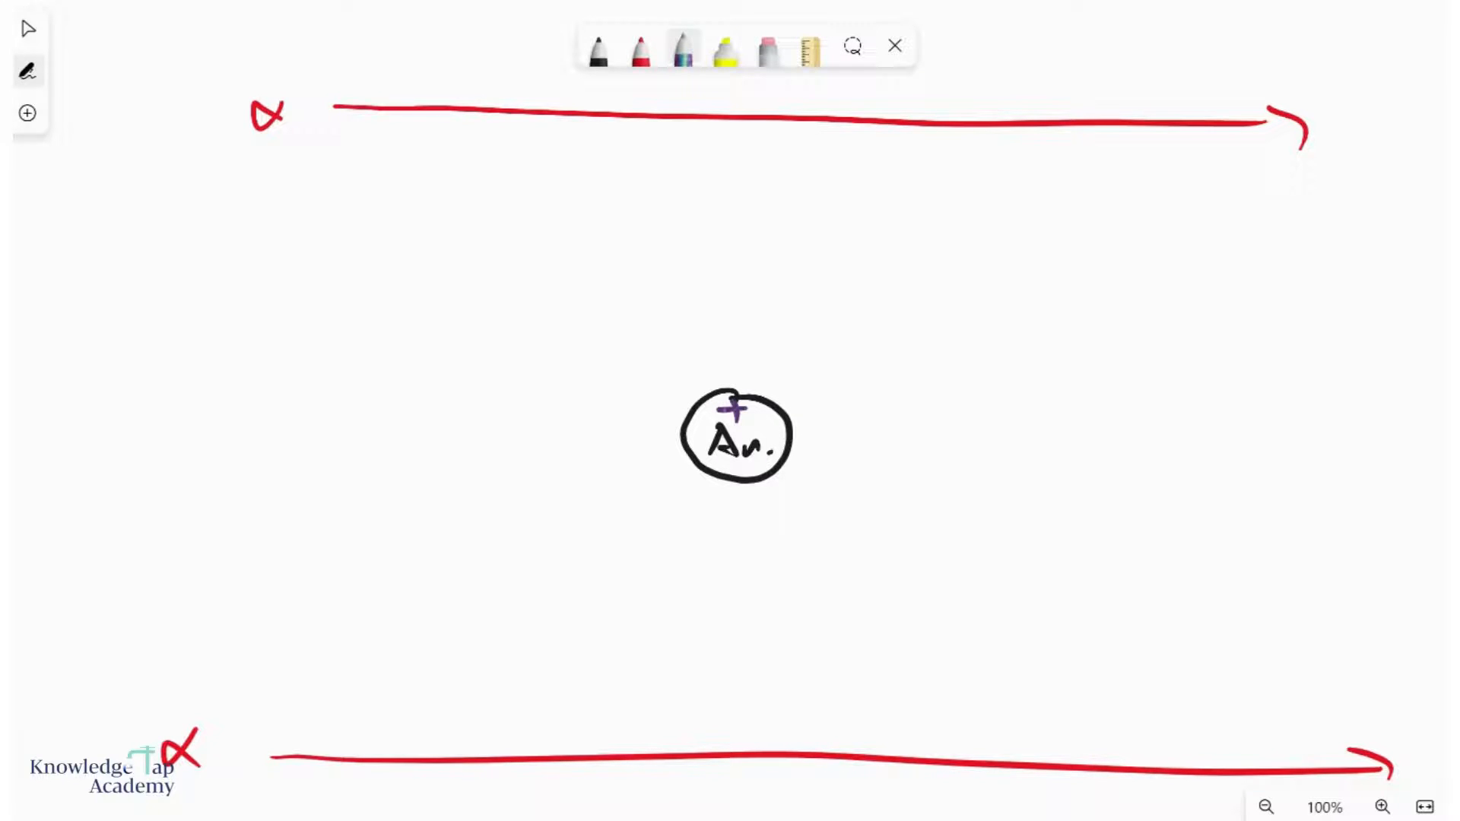
{"action": "left_click", "coordinate": [596, 49]}
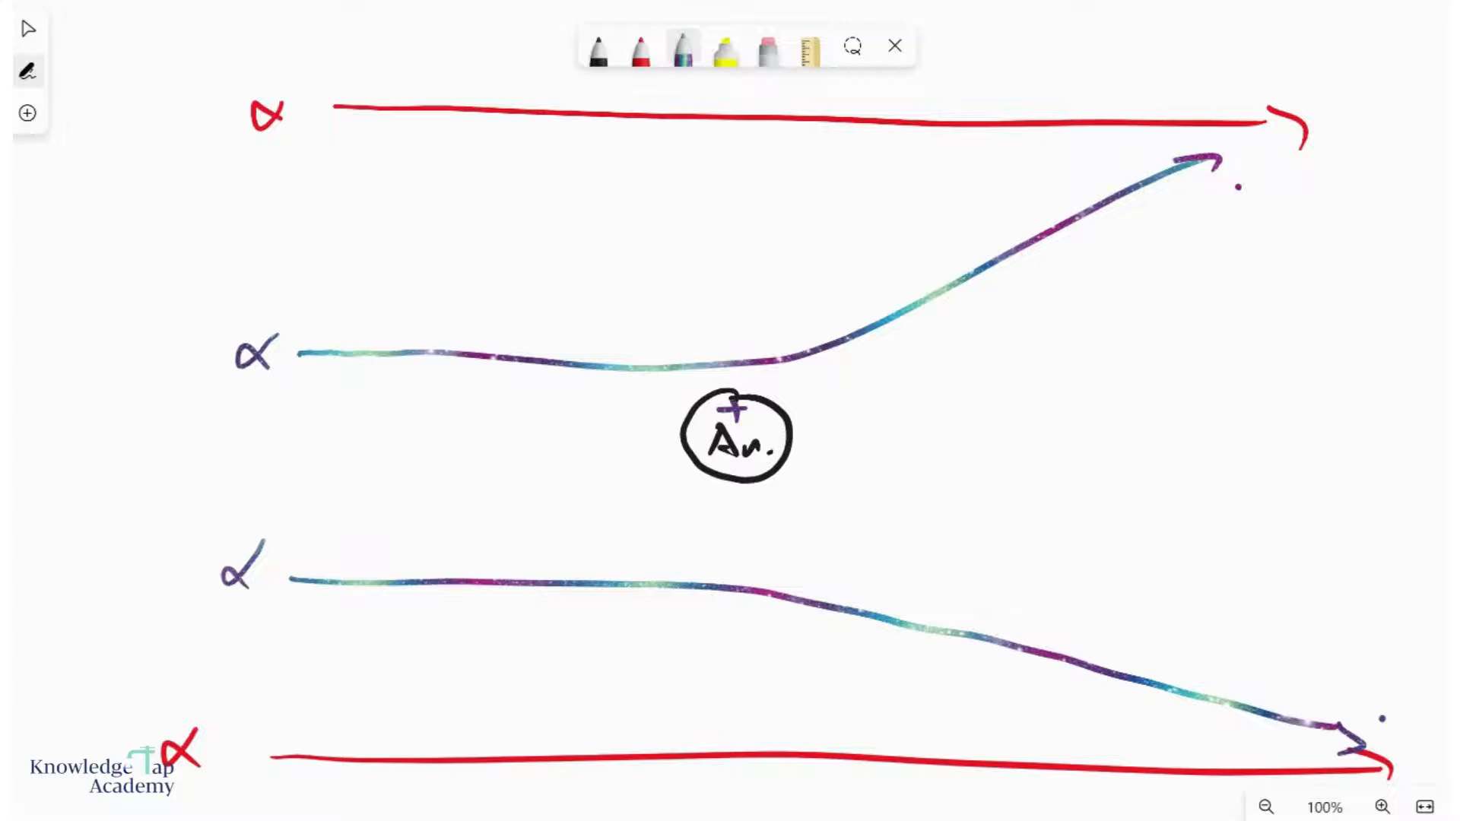
Step: Draw two multicoloured α arrows that curve away near the Au circle
{"action": "left_click", "coordinate": [681, 48]}
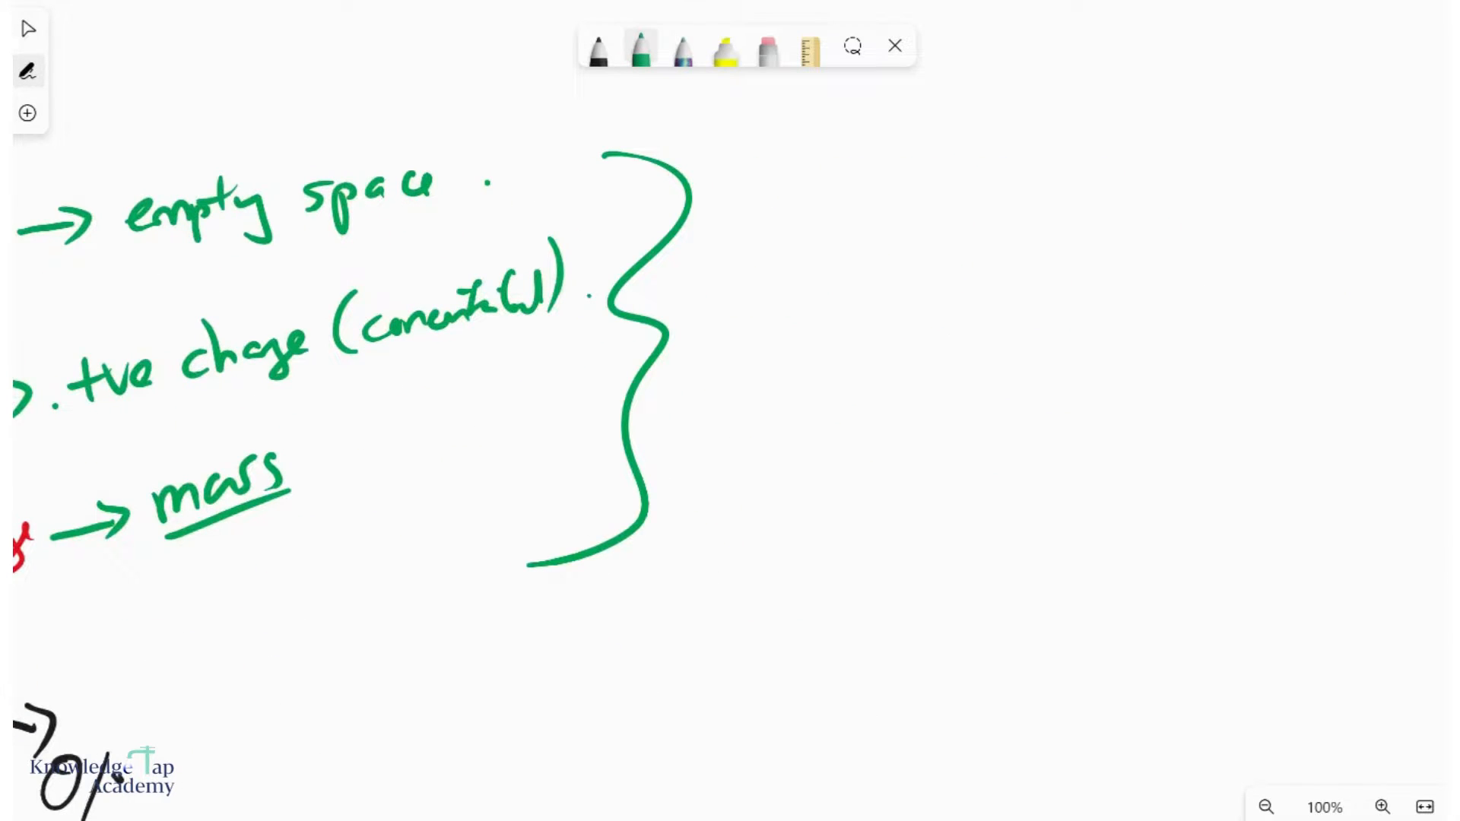
Step: Write green conclusion notes with a brace and draw the atom-model circle beside them
{"action": "left_click_drag", "start_coordinate": [1071, 293], "coordinate": [1070, 294]}
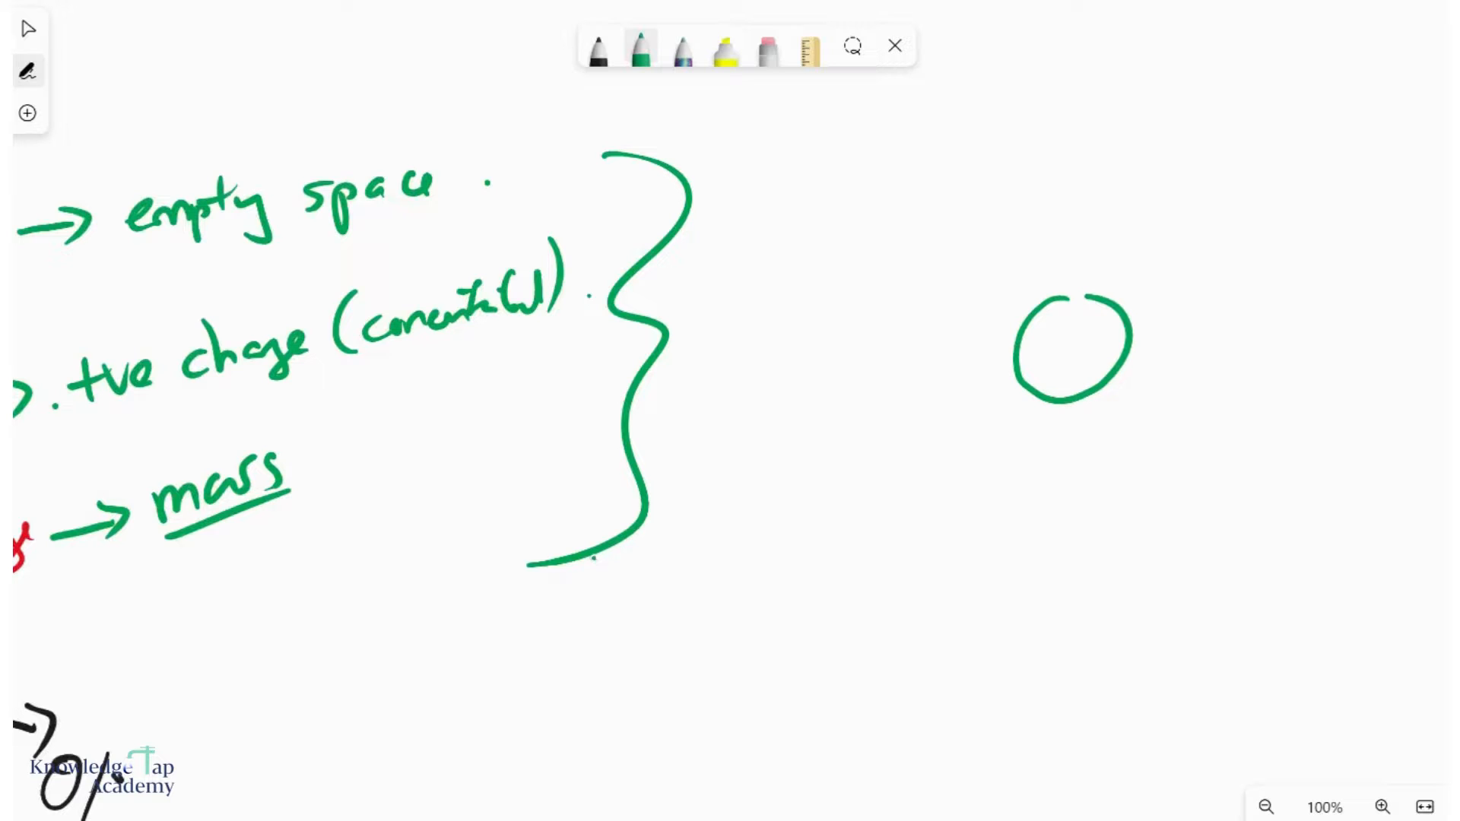